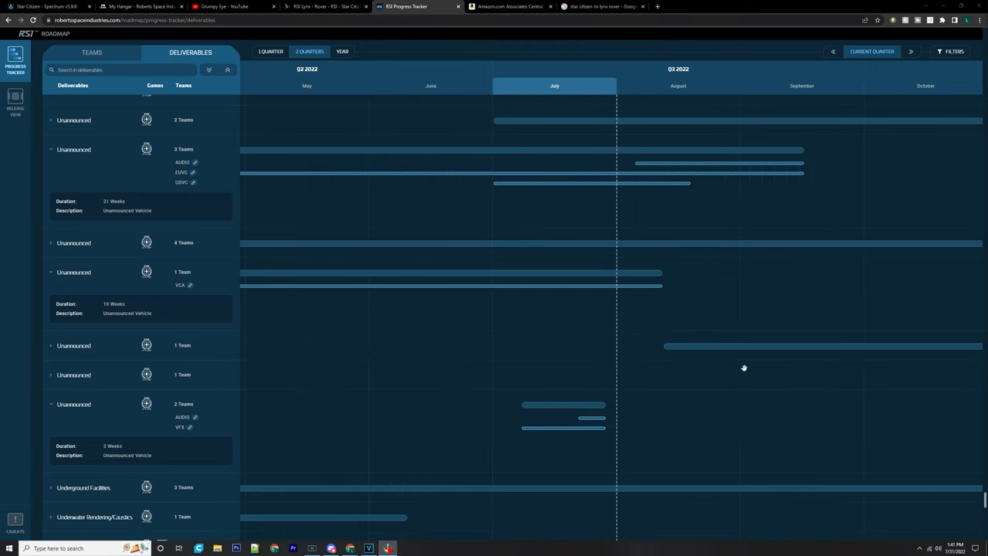
mouse_move(746, 368)
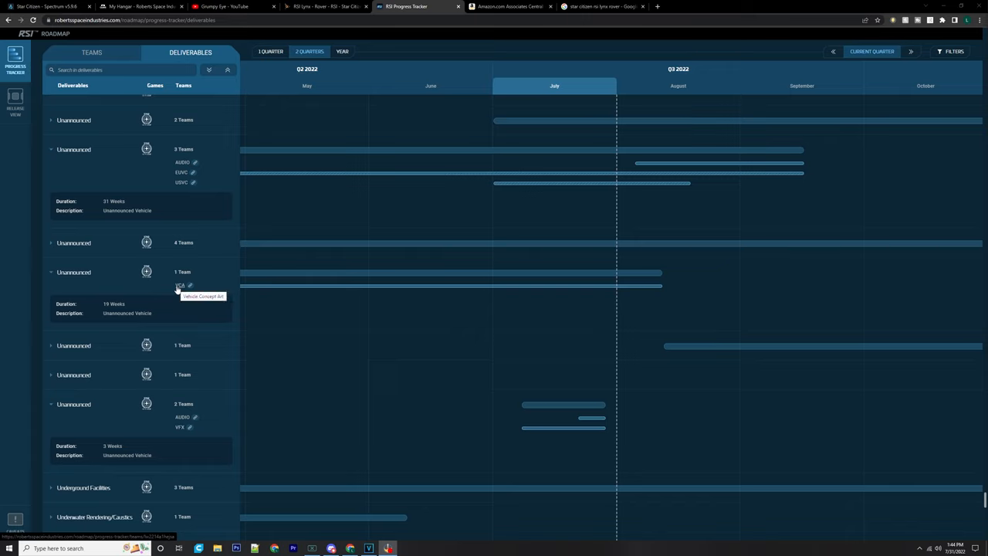
mouse_move(273, 291)
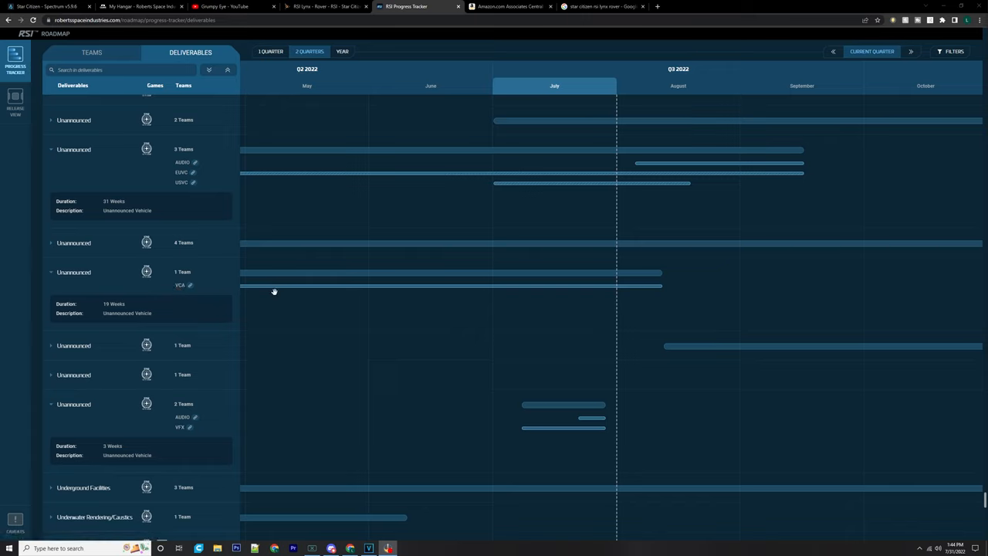
mouse_move(284, 303)
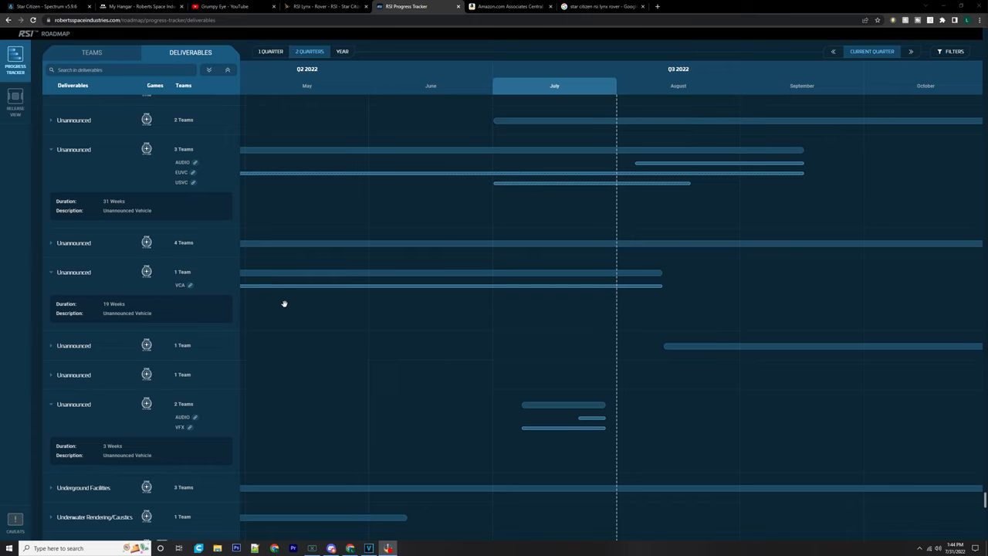
Scroll the Deliverables list to the unannounced 54- and 37-week VCA vehicle entries.
scroll("down", 3)
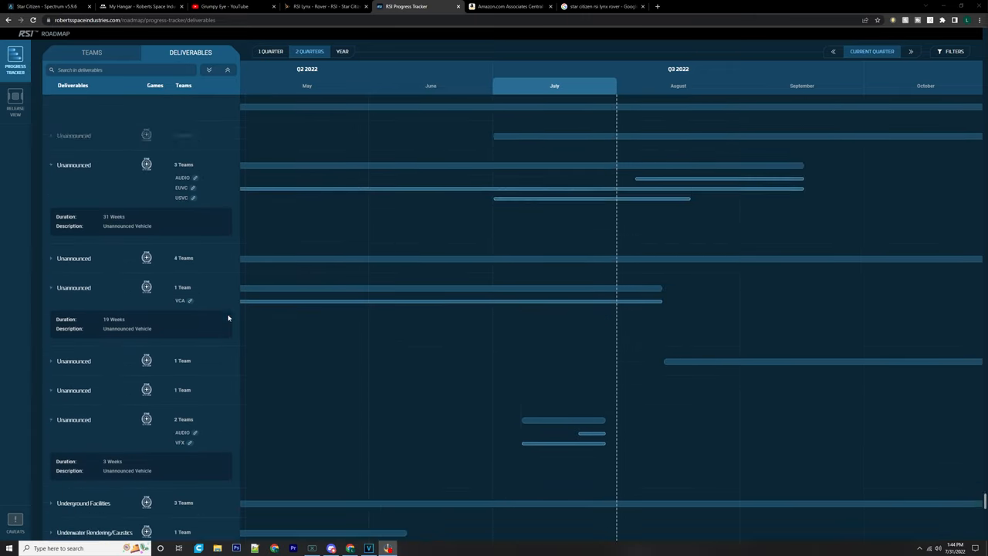
scroll("down", 3)
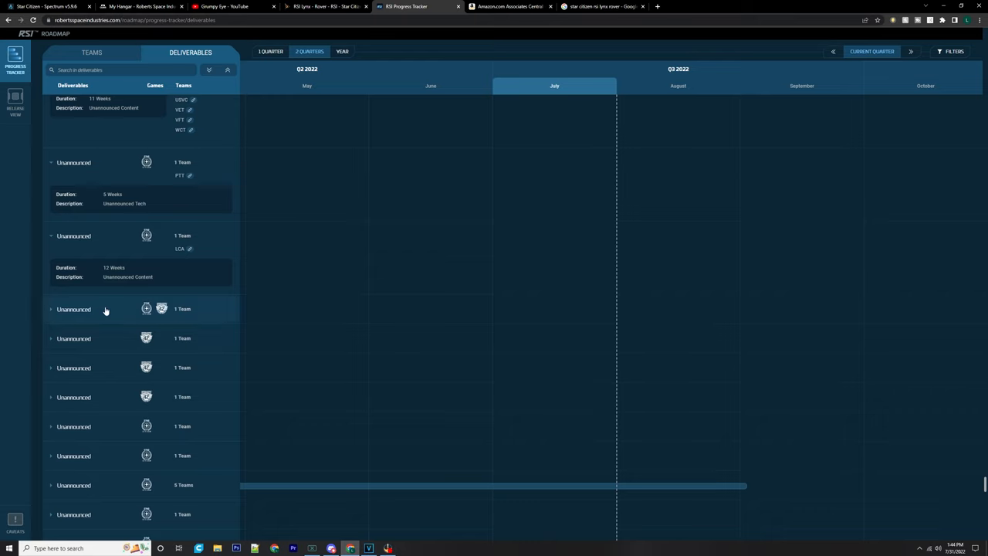
scroll("down", 3)
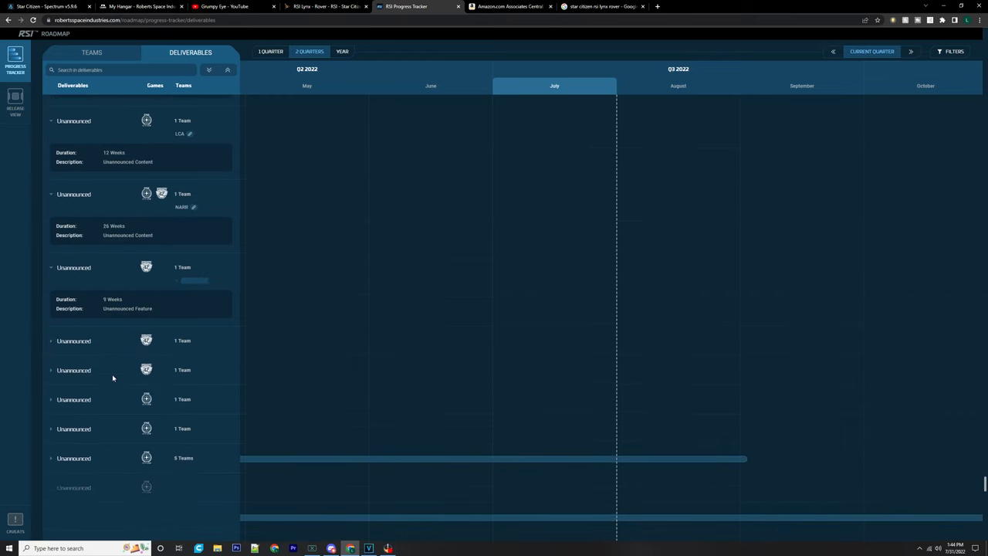
scroll("down", 3)
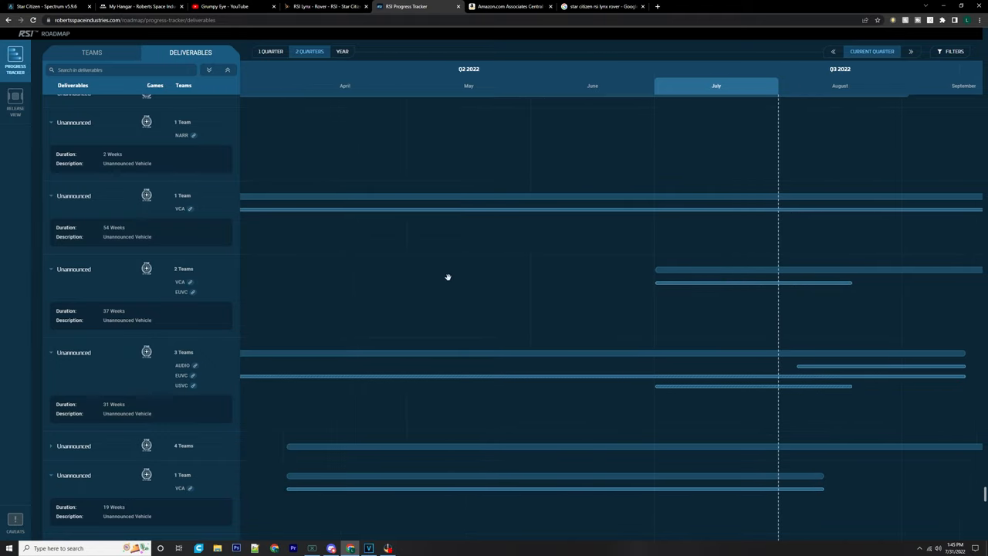
Preview Q4 2022–Q1 2023, return to the current quarter, and scroll to the 24- and 2-week entries.
left_click(911, 51)
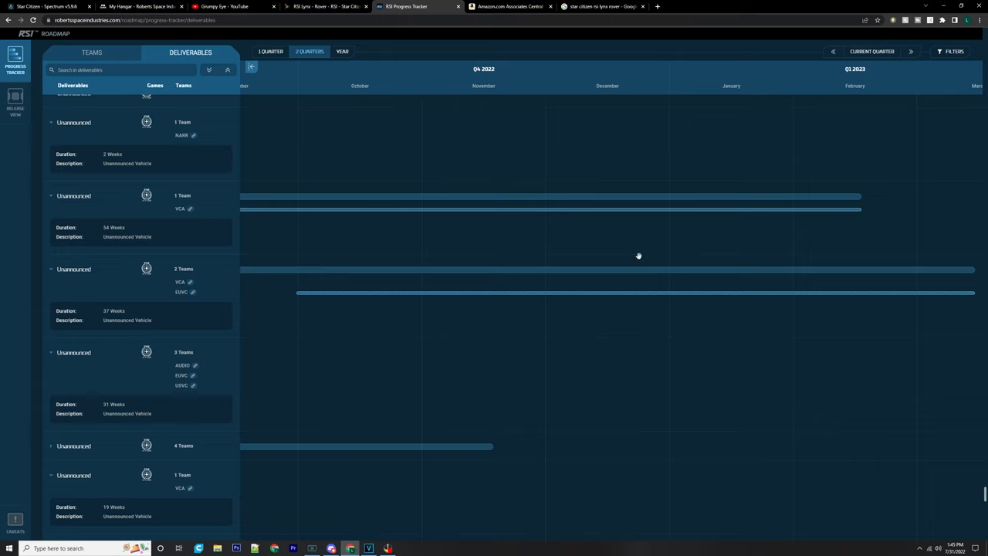
mouse_move(663, 256)
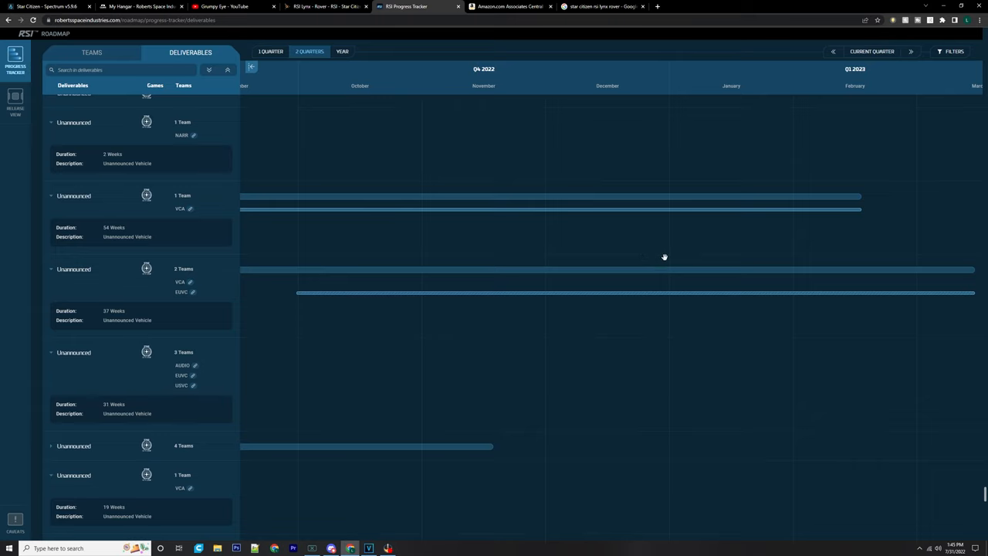
left_click(833, 51)
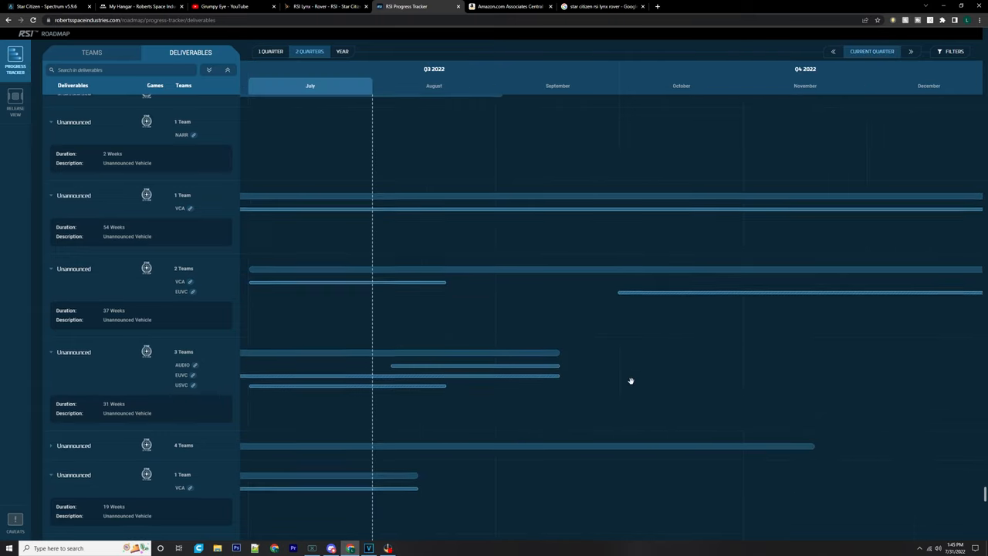
scroll("down", 3)
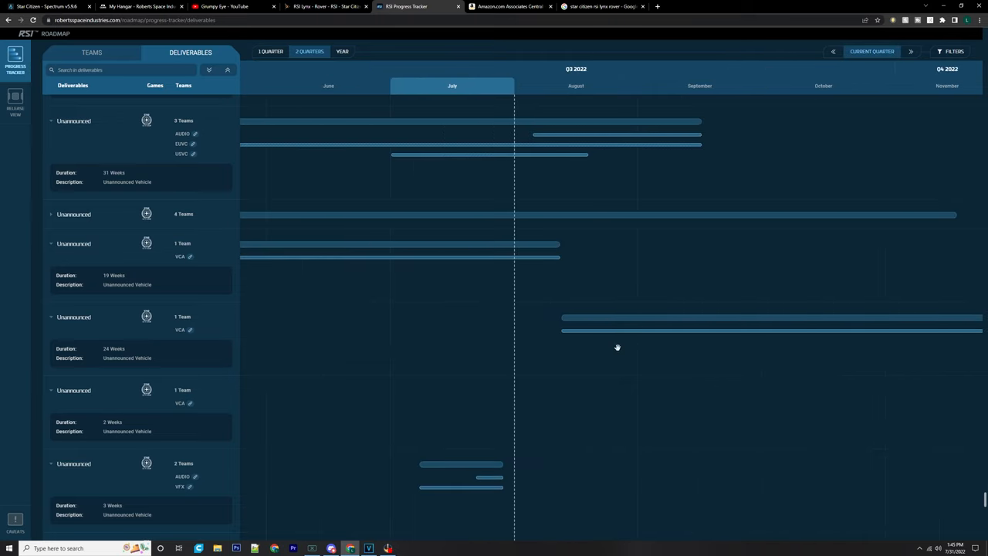
Scroll the list so the 37-week VCA and EUVC vehicle deliverable is at the top.
scroll("down", 3)
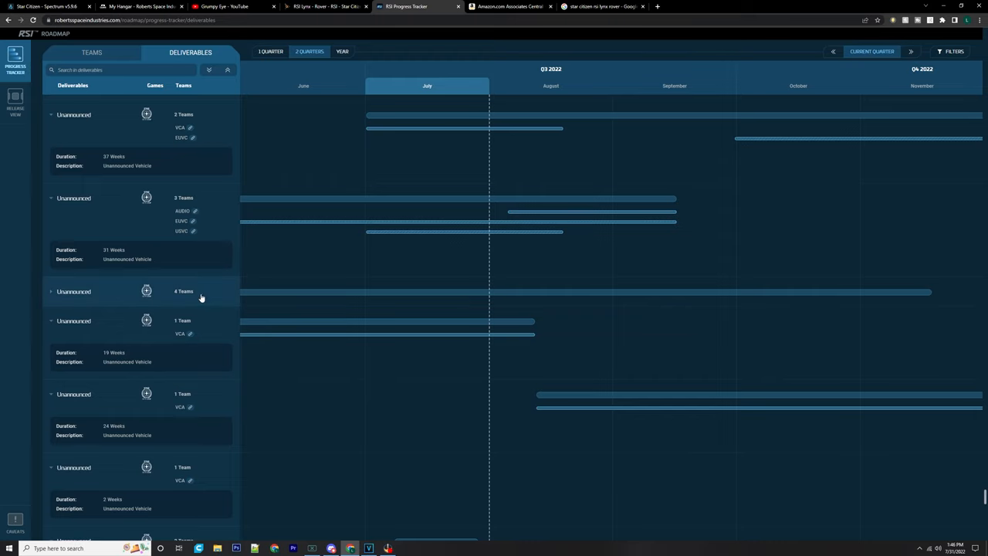
Expand the 4-team unannounced vehicle deliverable to show AUDIO, EUVC, USVC and VFT over 33 weeks.
left_click(51, 291)
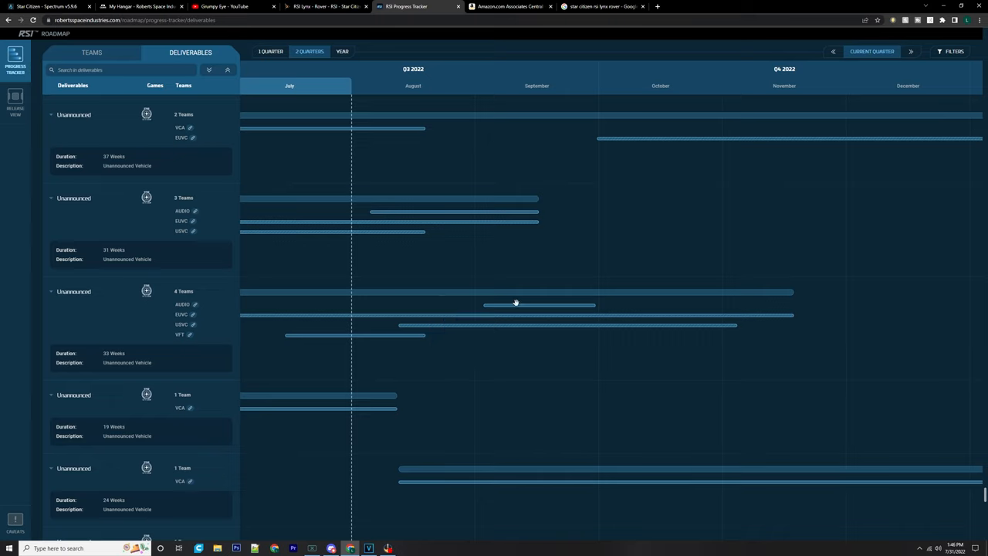
scroll("right", 3)
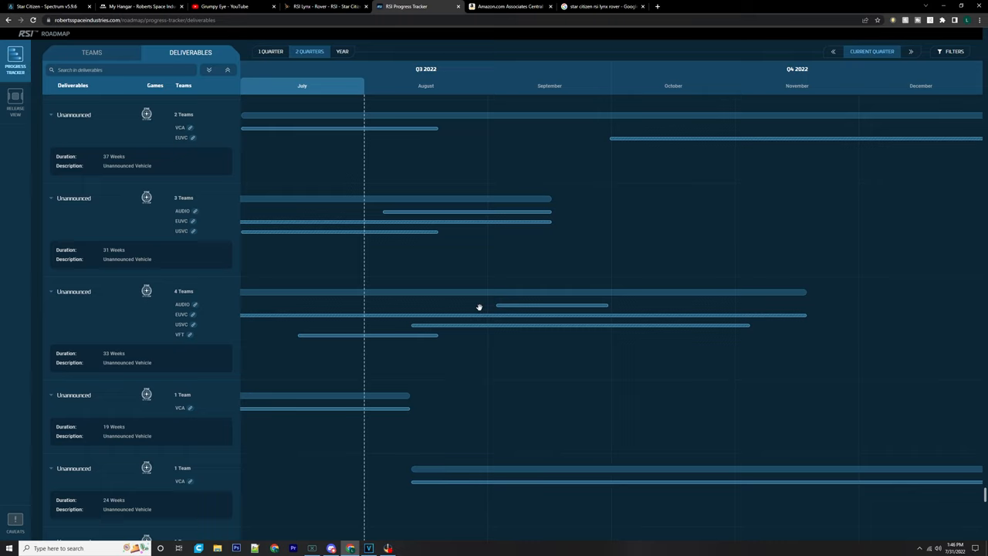
mouse_move(518, 292)
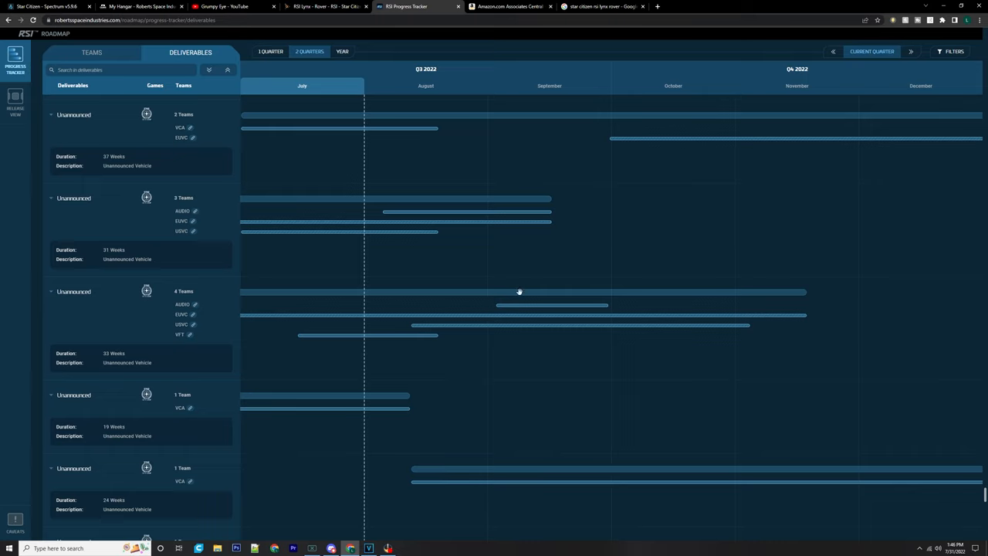